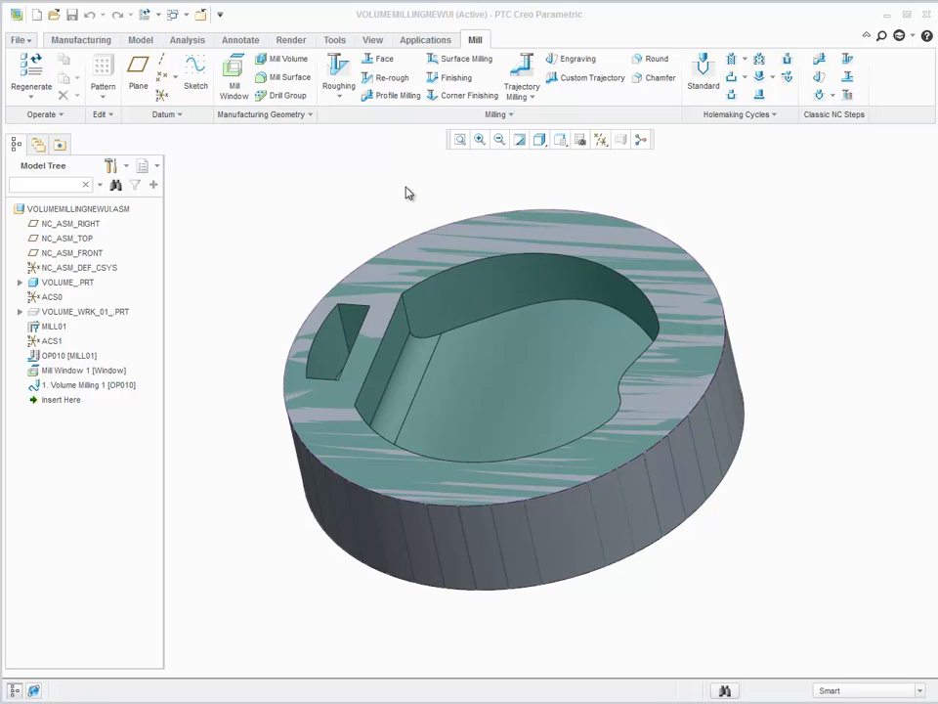
mouse_move(369, 192)
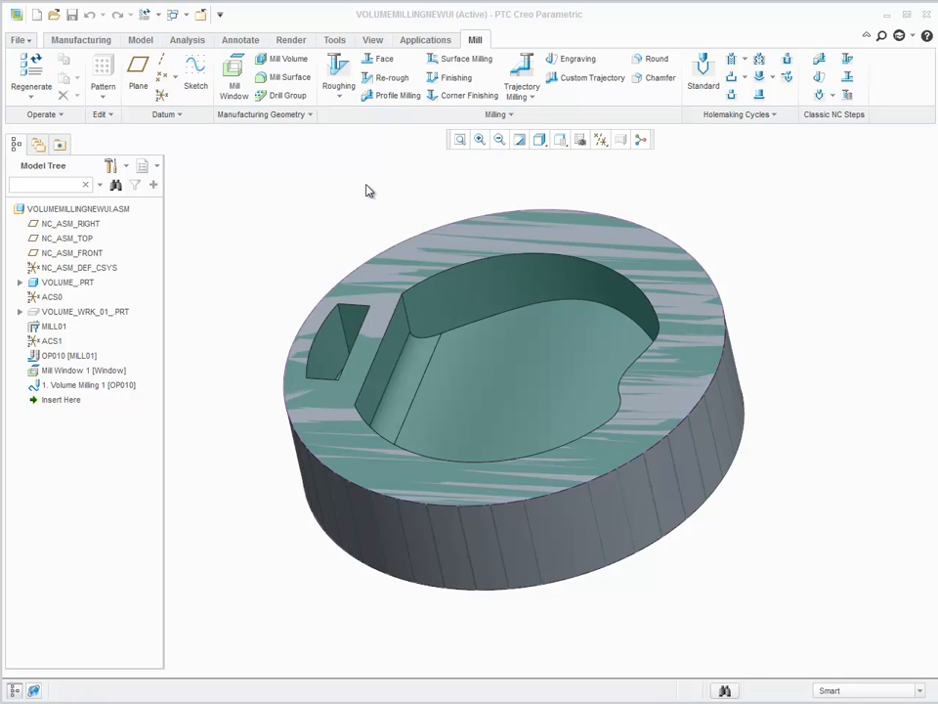
mouse_move(364, 170)
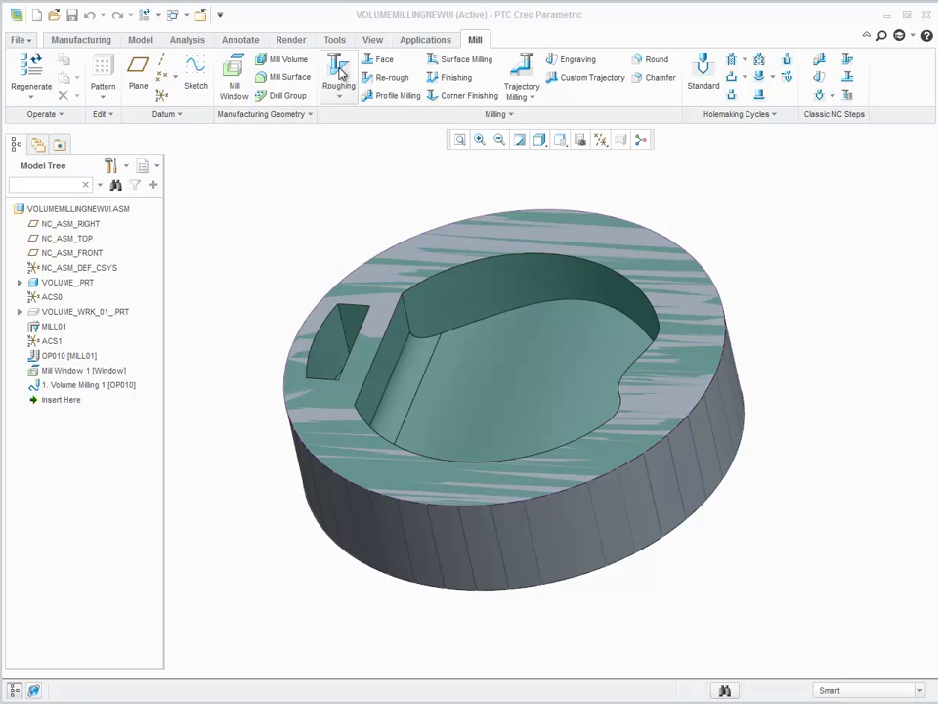
Show the Roughing drop-down on the Mill tab, listing Roughing and Volume Rough
left_click(339, 77)
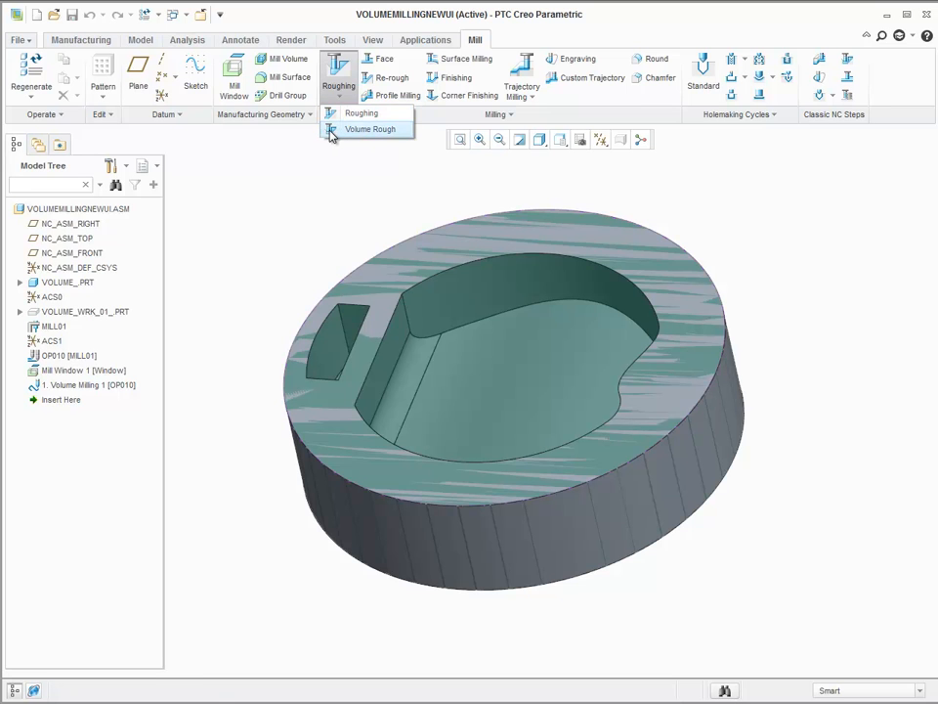
Create a Volume Rough sequence on Mill Window 1 with parameters copied from Volume Milling 1
left_click(370, 129)
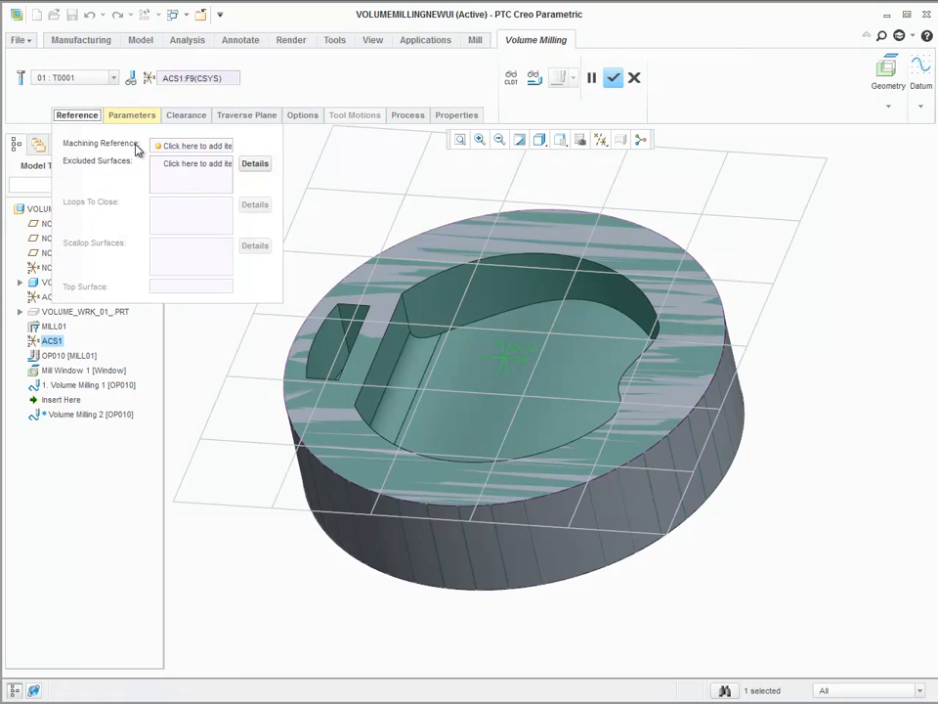
left_click(192, 145)
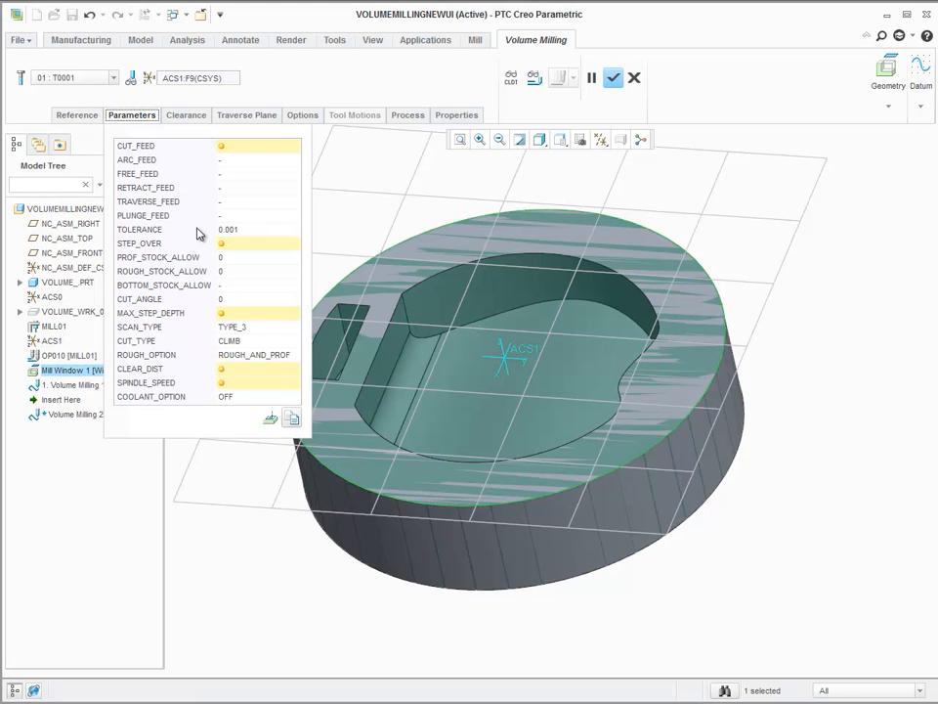
left_click(592, 77)
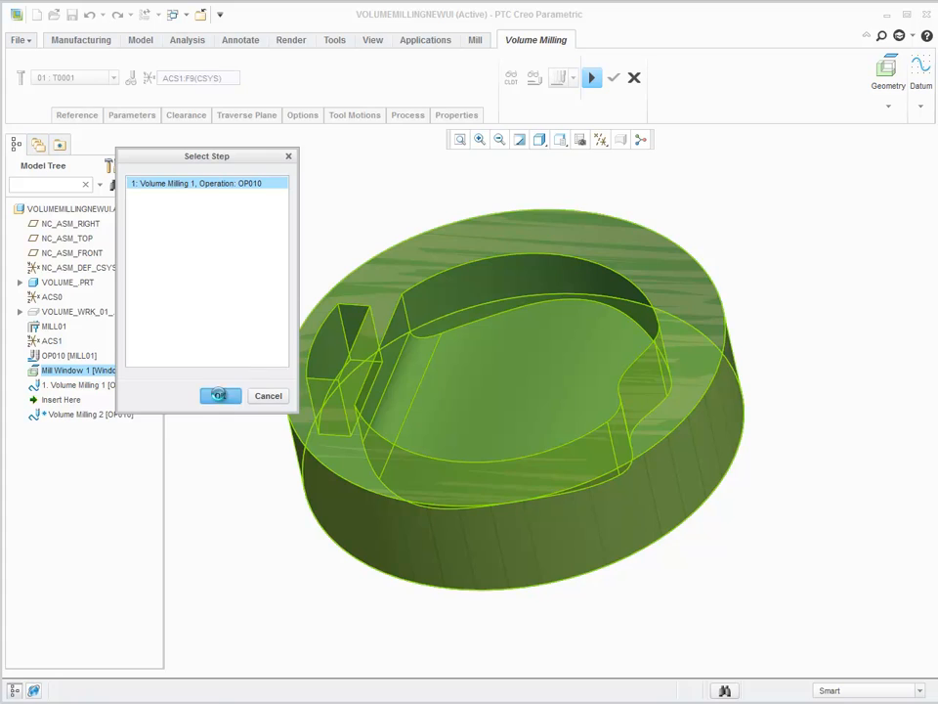
left_click(219, 394)
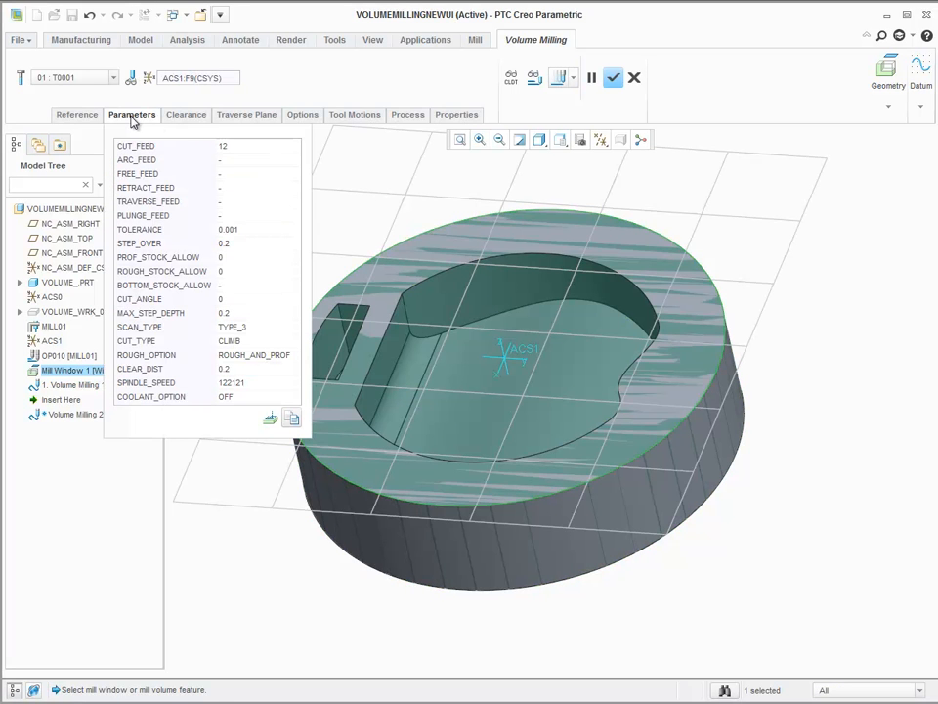
left_click(131, 114)
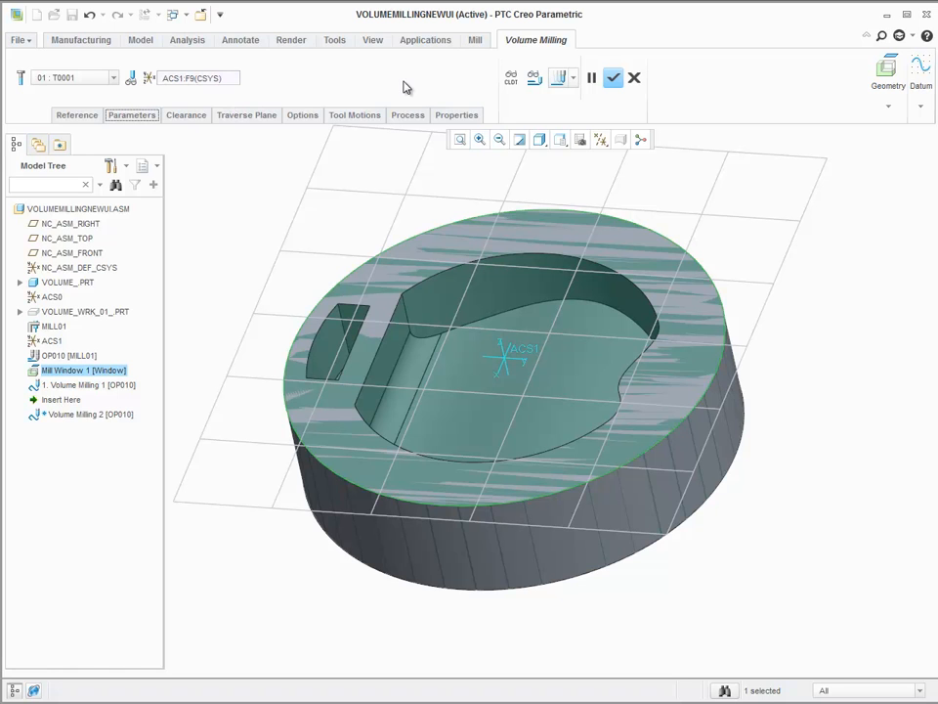
mouse_move(535, 78)
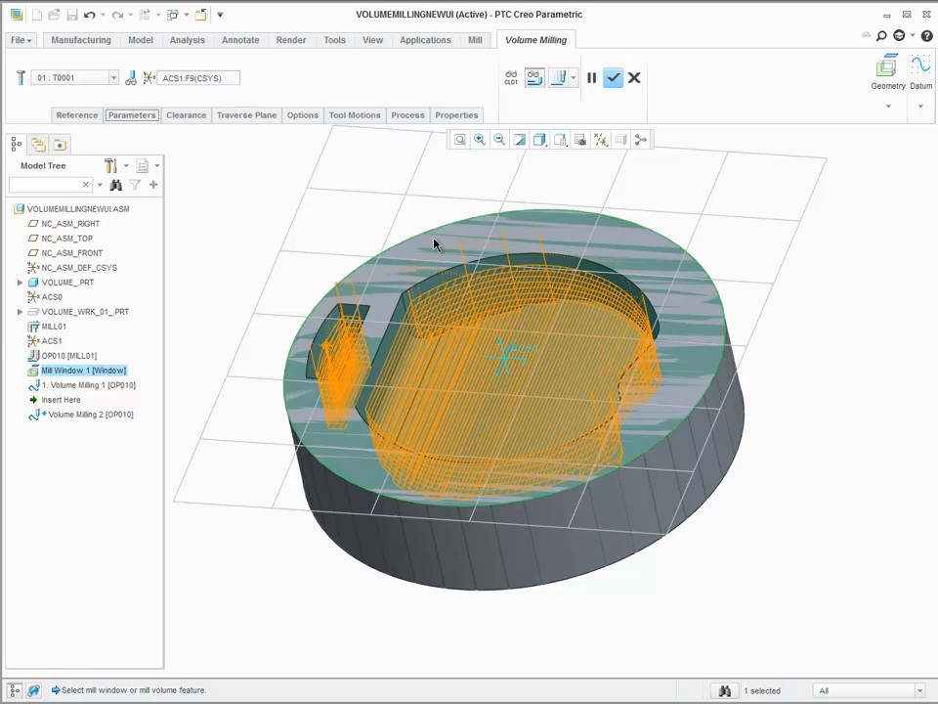
mouse_move(353, 115)
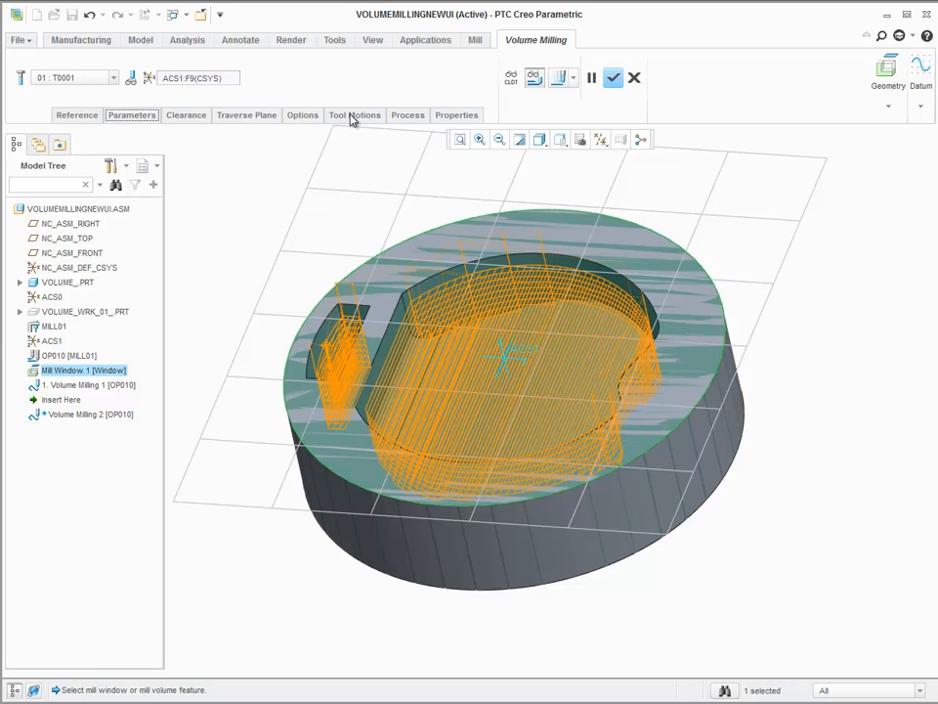
Show the sequence's tool motions and check the Tangent Exit options
left_click(355, 114)
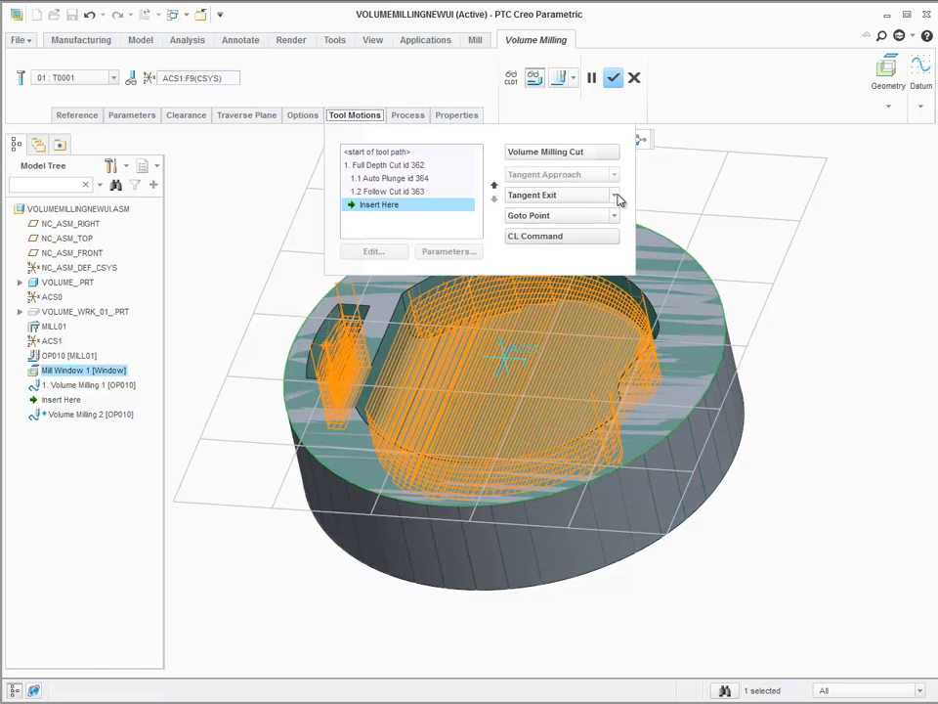
left_click(615, 195)
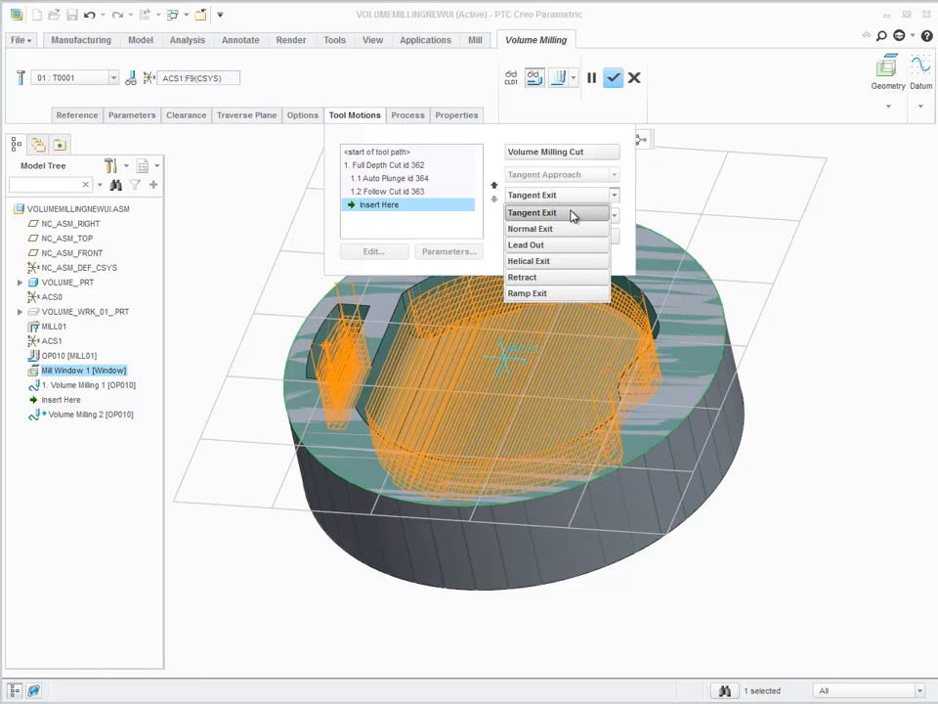
mouse_move(565, 244)
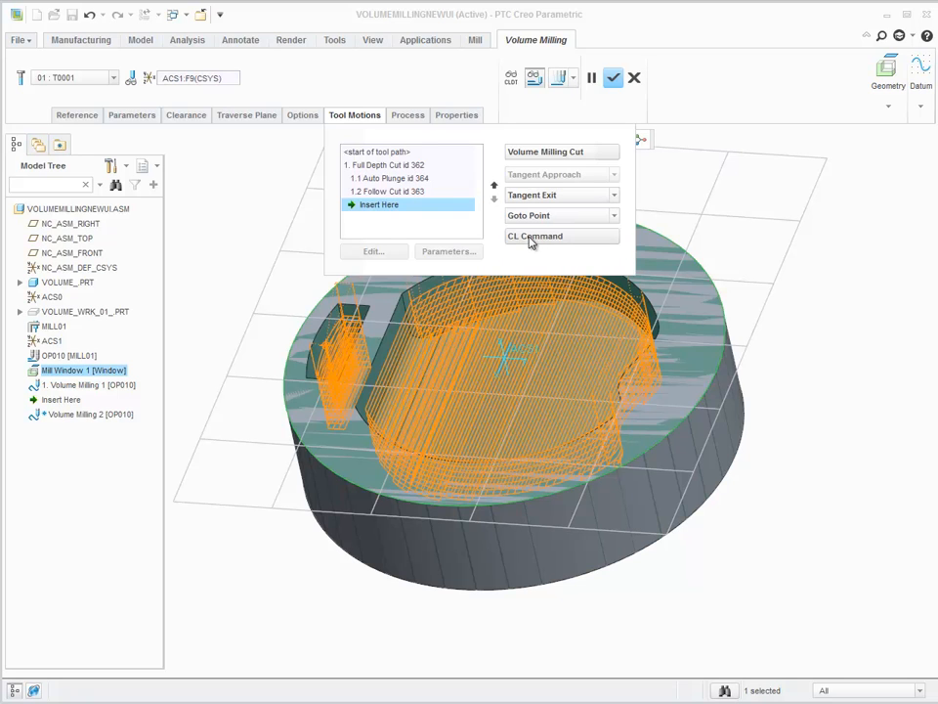
Edit the '1. Full Depth Cut id 362' tool motion
left_click(387, 165)
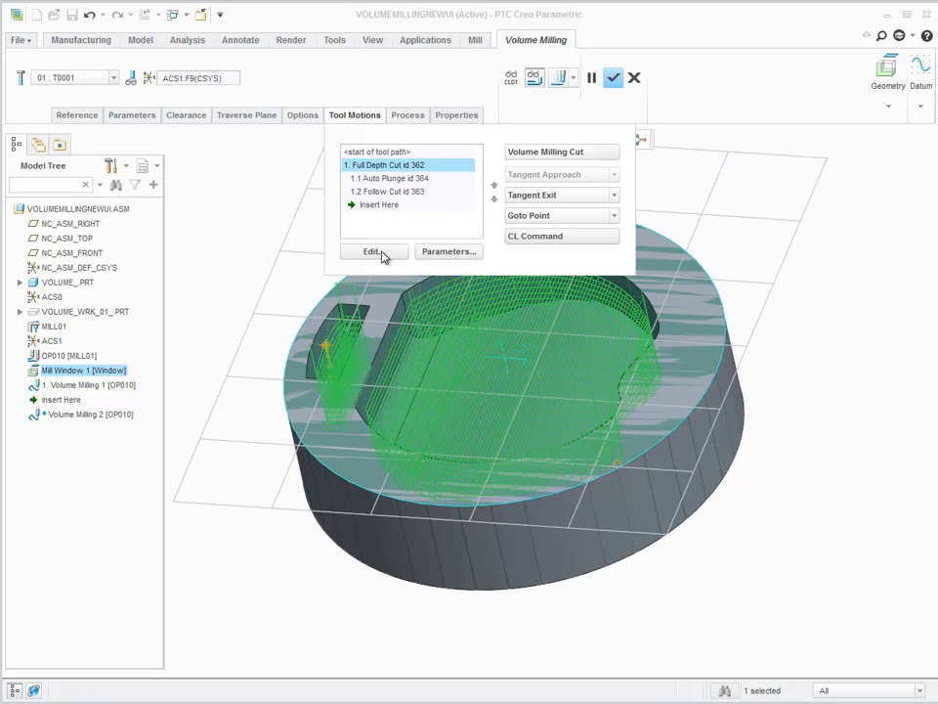
mouse_move(371, 252)
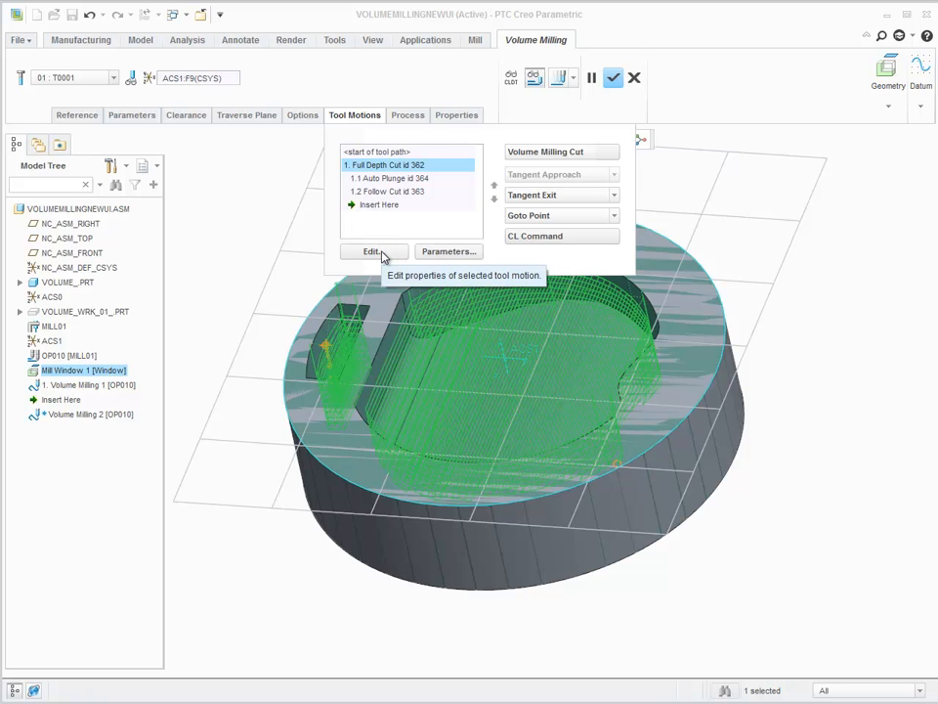
left_click(370, 251)
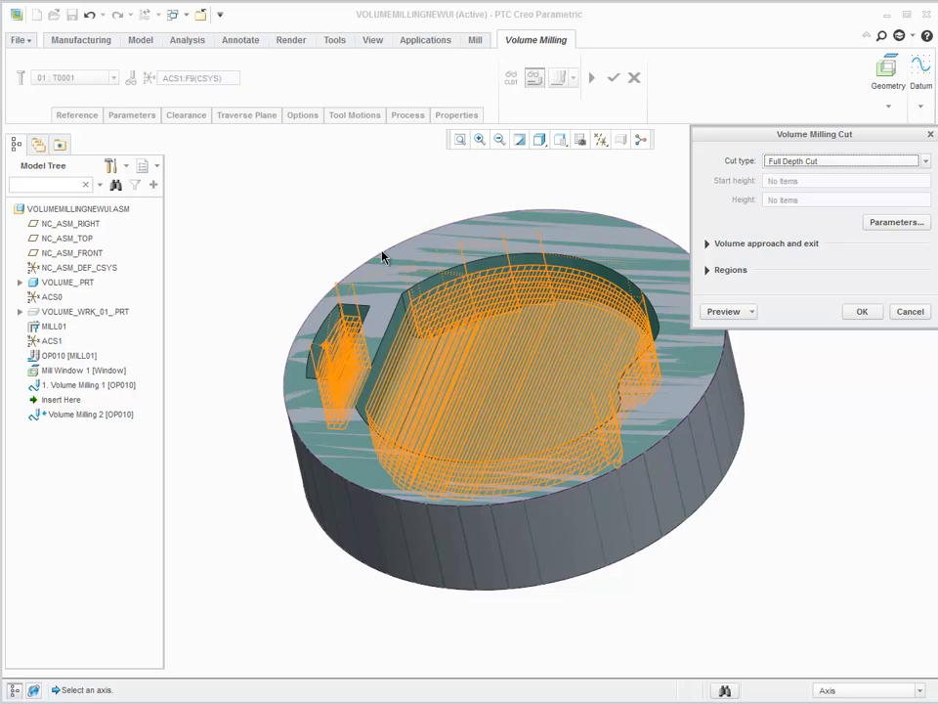
mouse_move(751, 438)
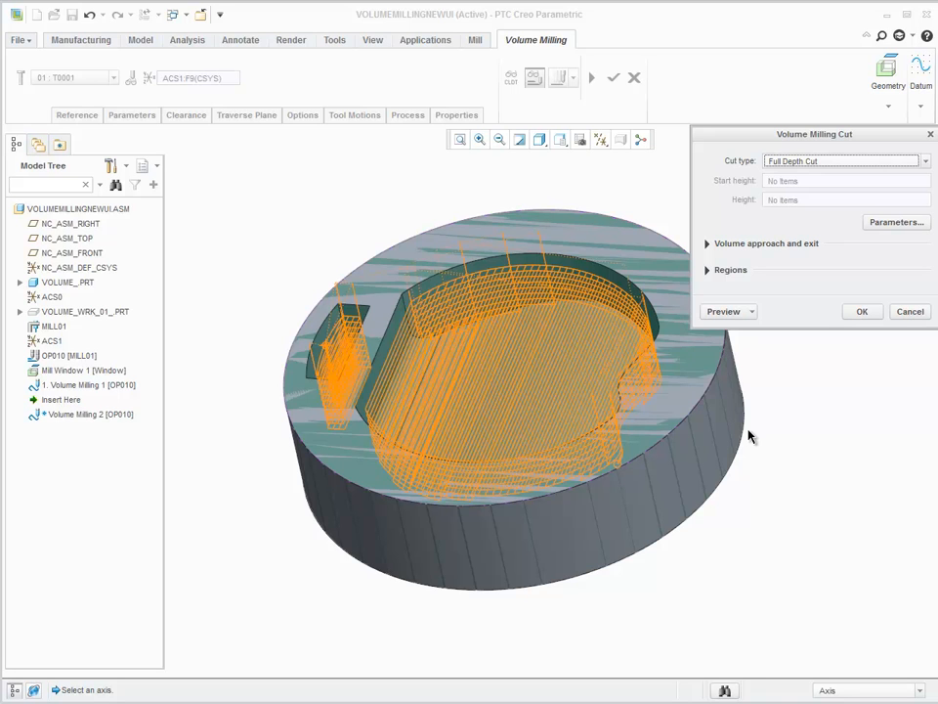
mouse_move(747, 423)
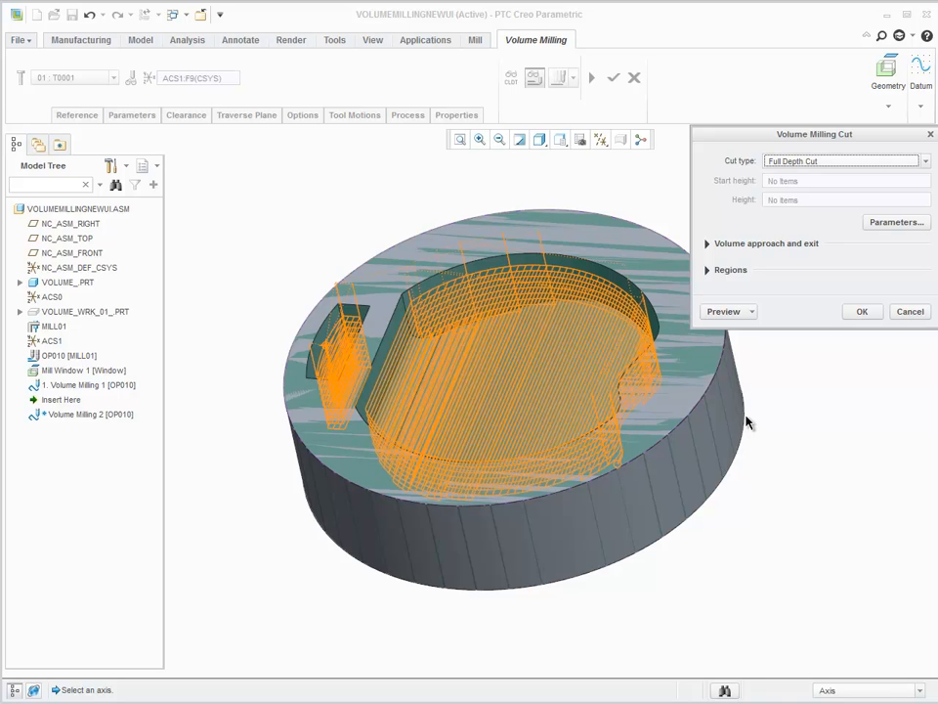
mouse_move(754, 379)
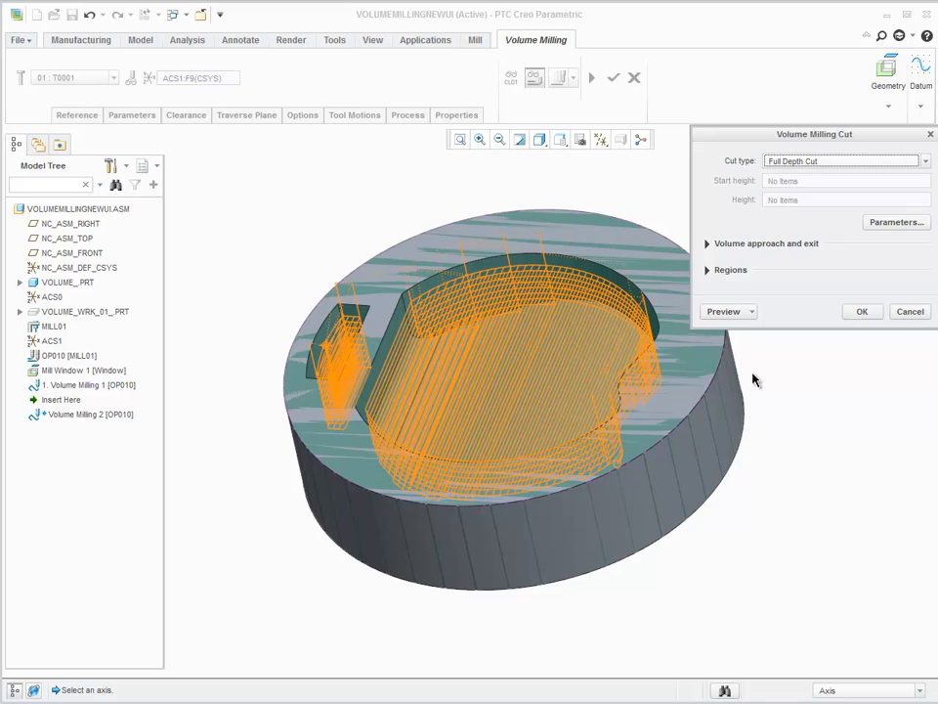
mouse_move(797, 276)
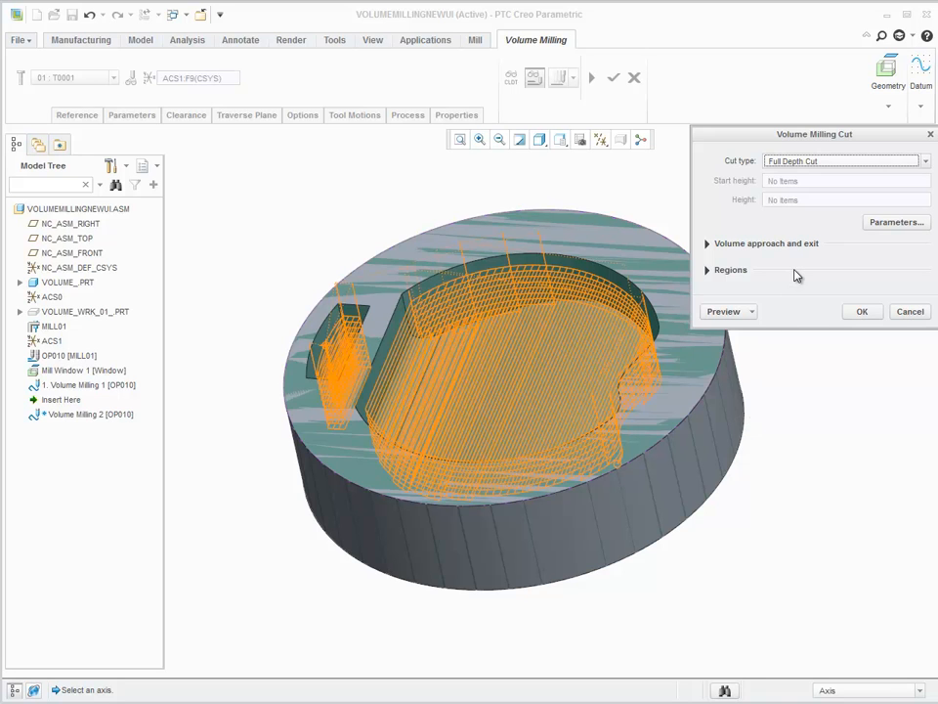
Expand the Regions section of the Full Depth Cut dialog
left_click(730, 269)
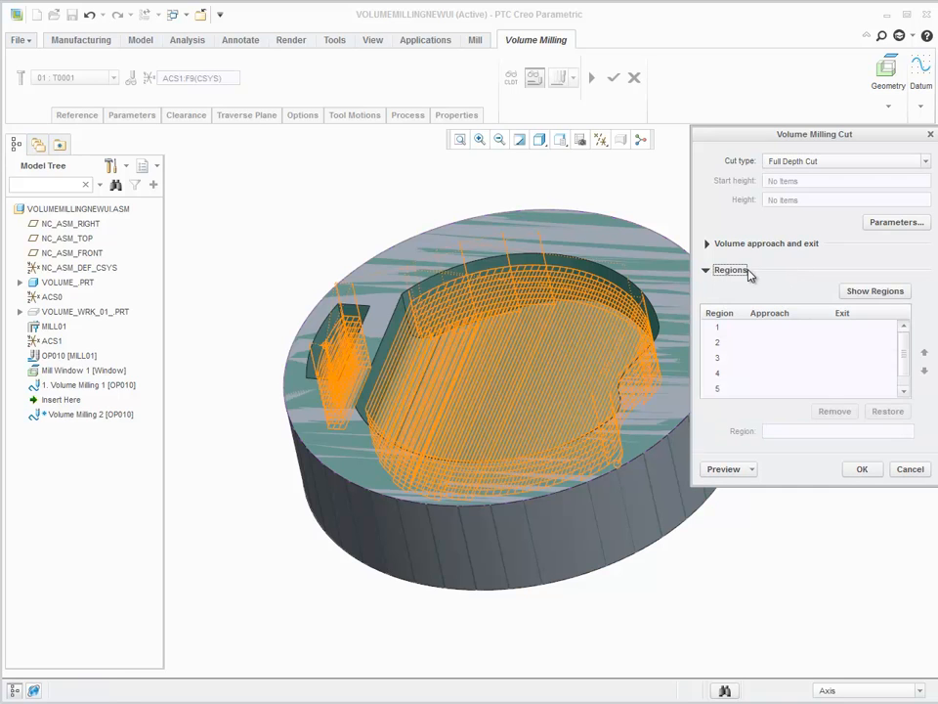
mouse_move(880, 298)
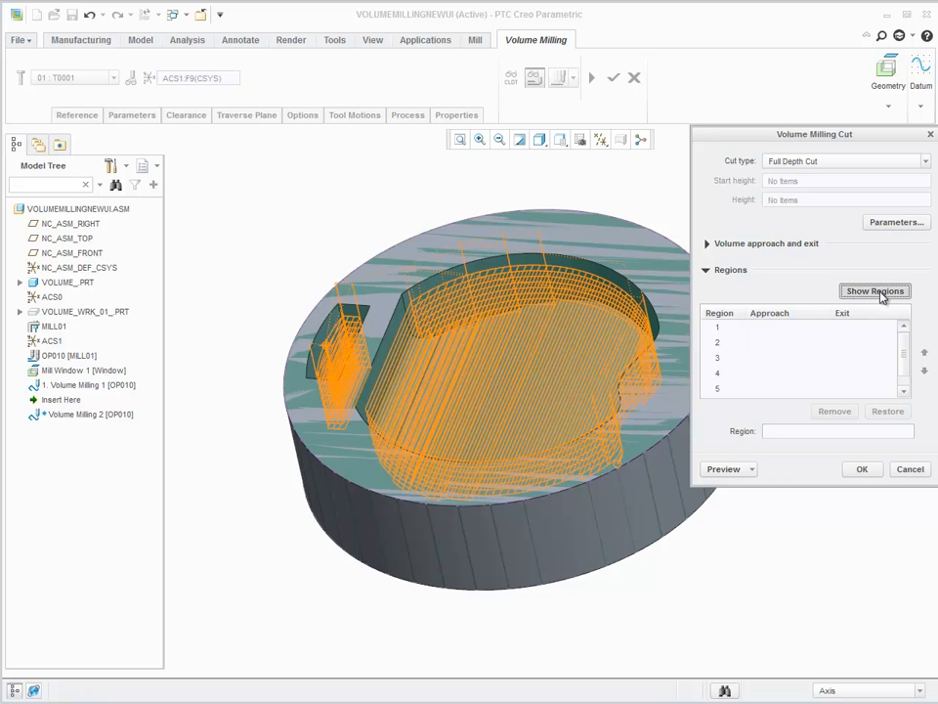
Turn on region display and move region 2 below region 3
left_click(874, 291)
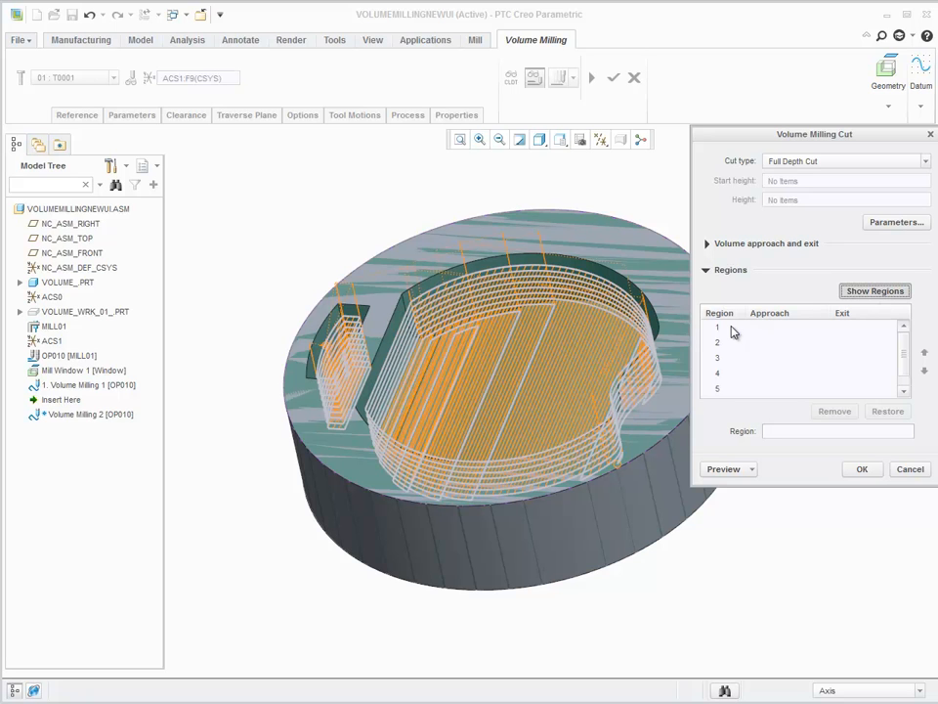
left_click(723, 327)
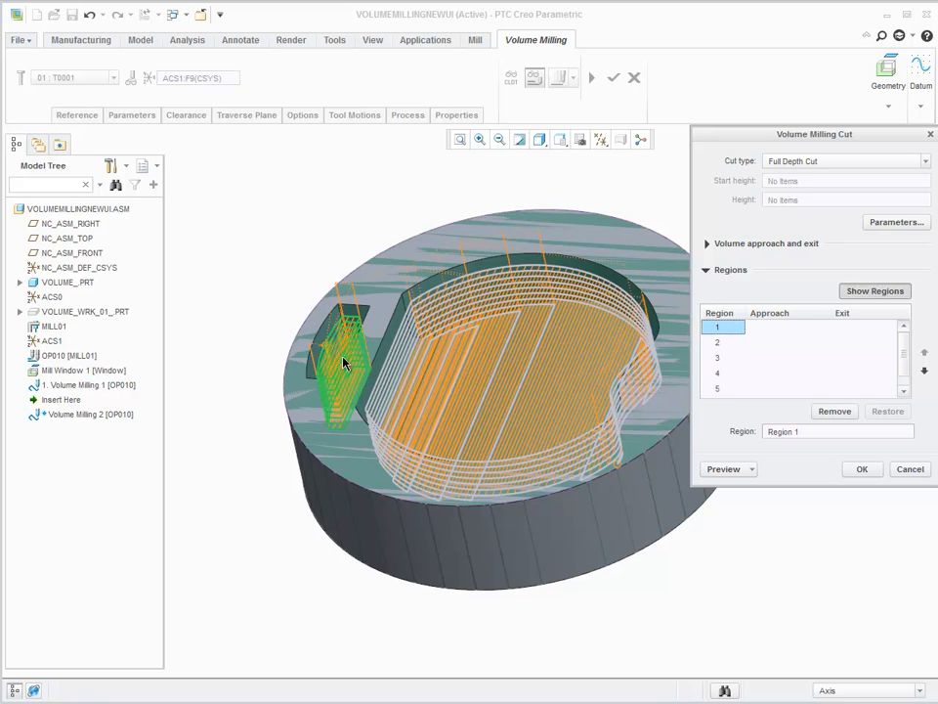
mouse_move(343, 349)
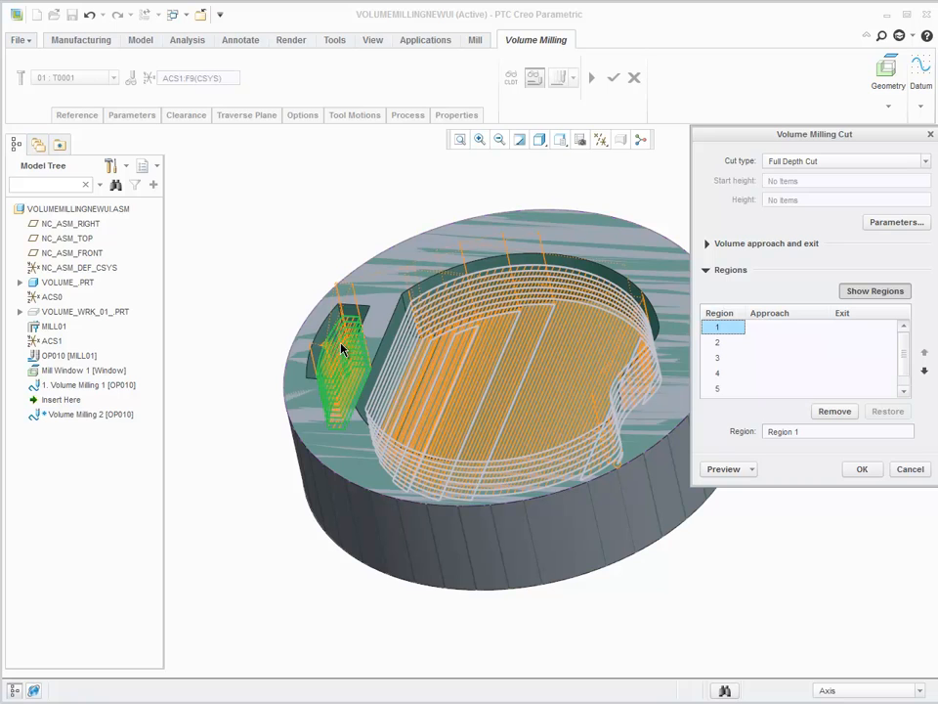
mouse_move(537, 379)
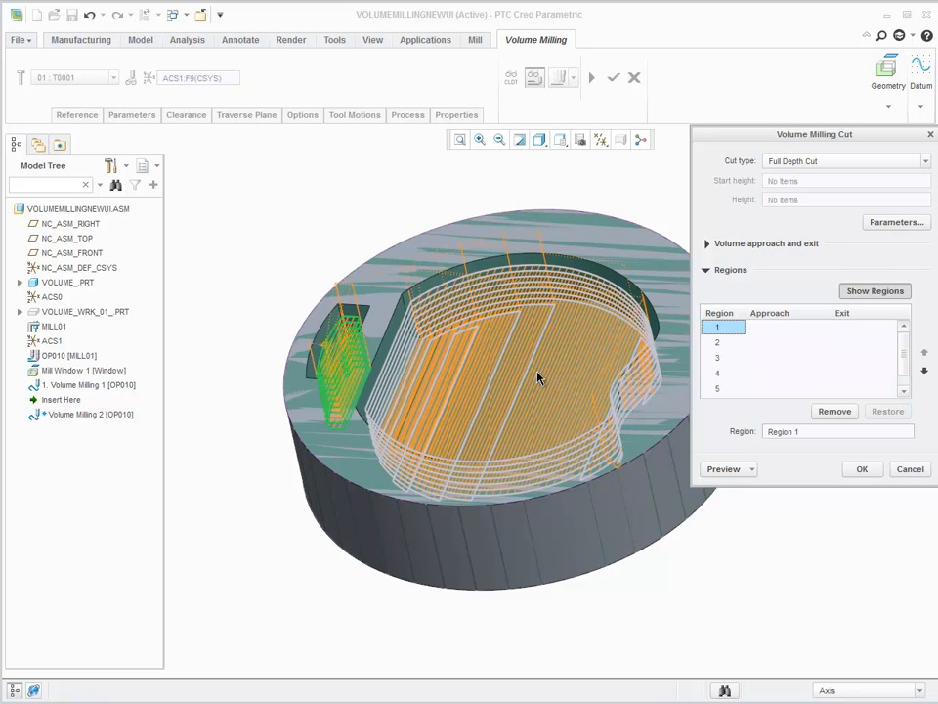
left_click(717, 342)
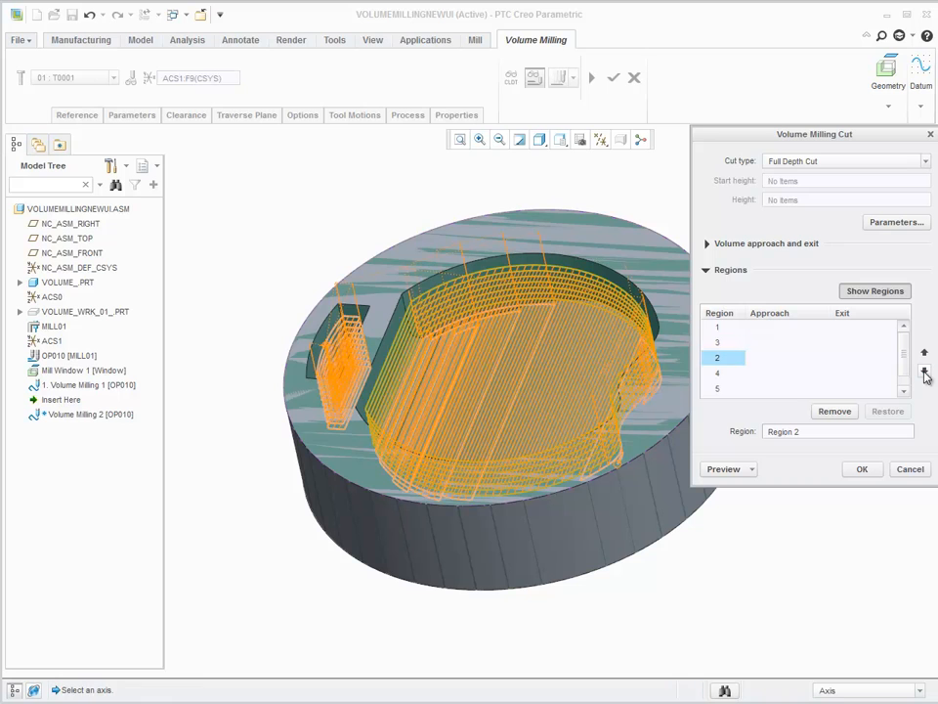
left_click(726, 469)
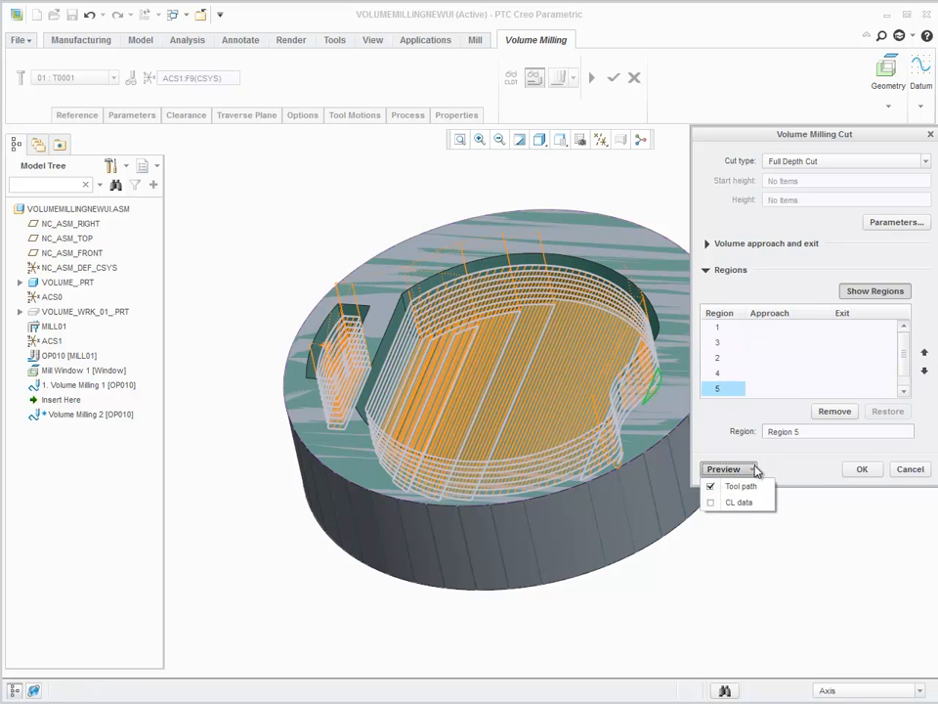
mouse_move(741, 502)
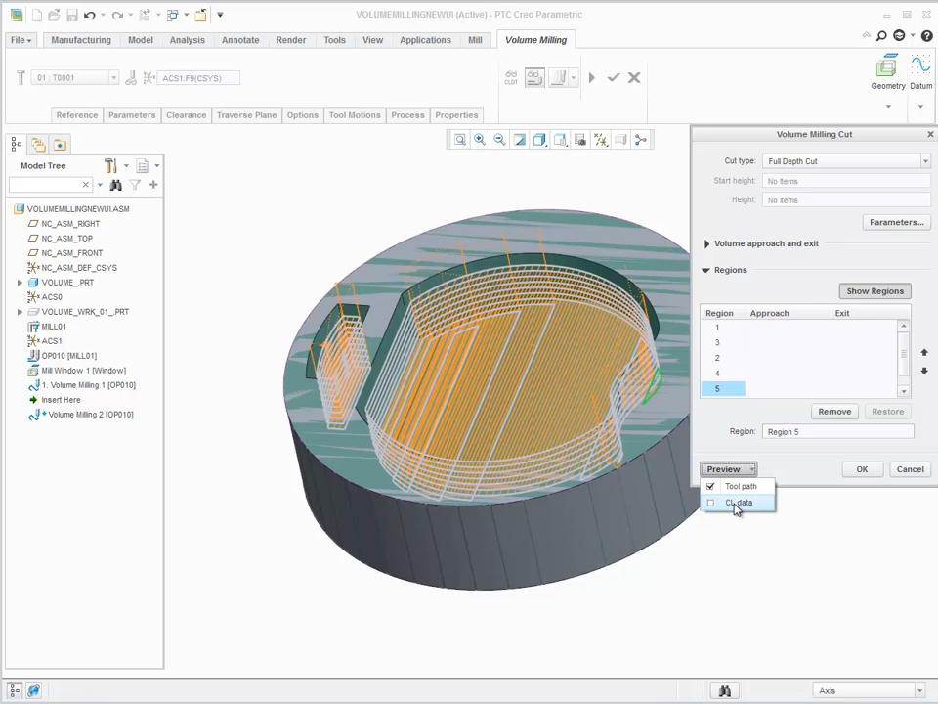
Preview the CL data and scroll through its GOTO and RAPID commands
left_click(711, 501)
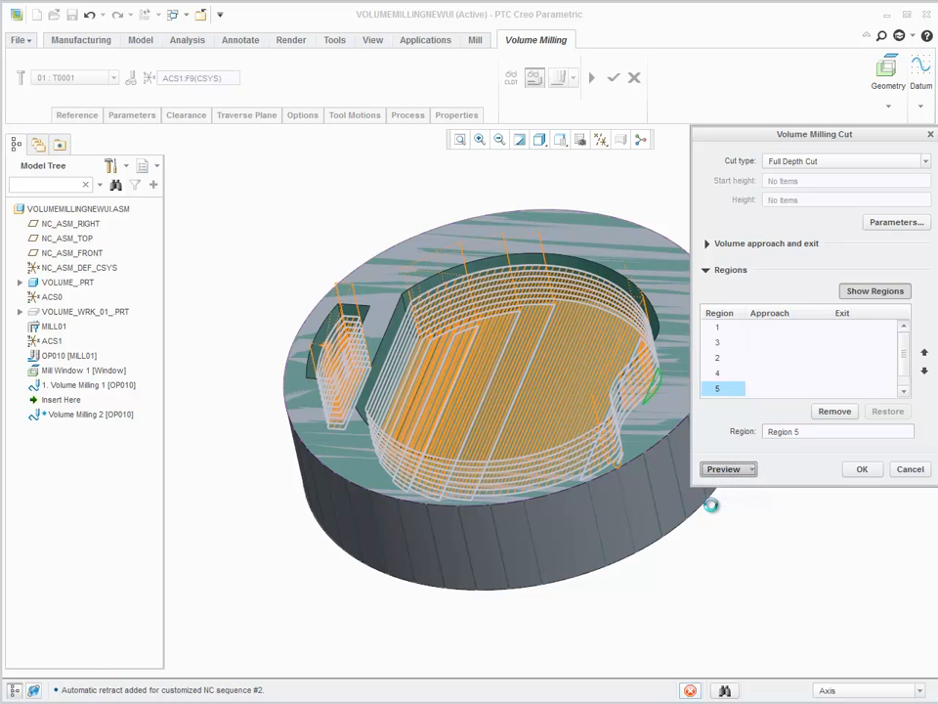
left_click(723, 470)
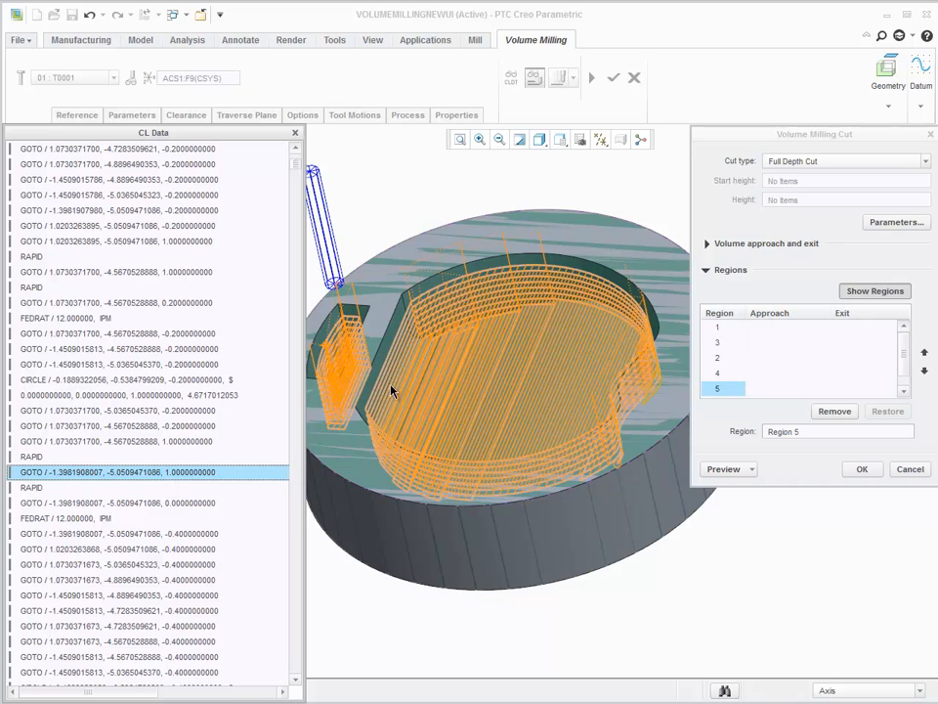
scroll("down", 3)
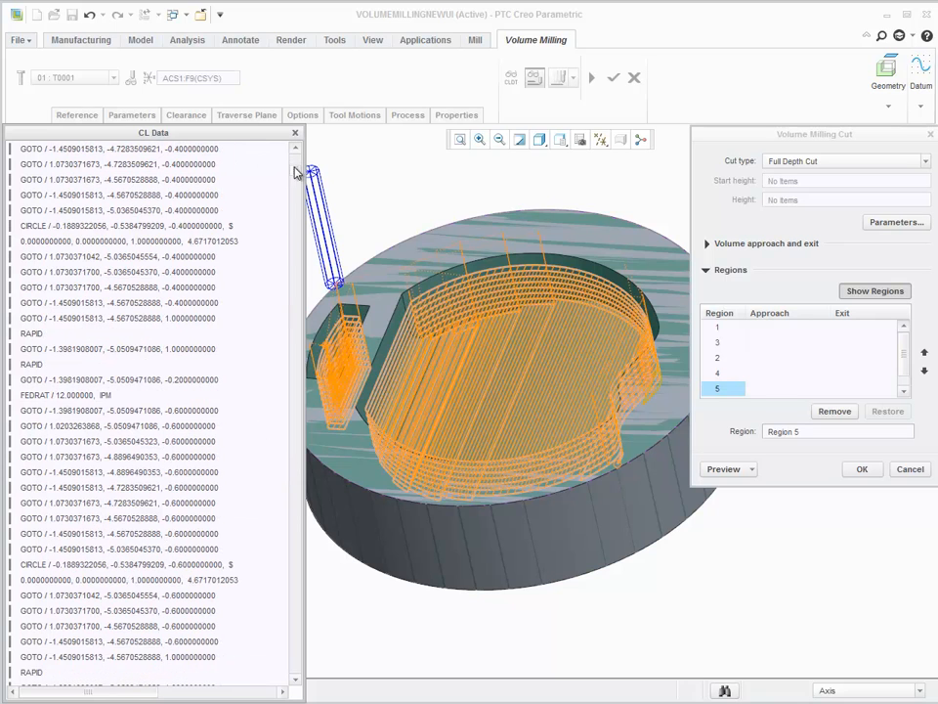